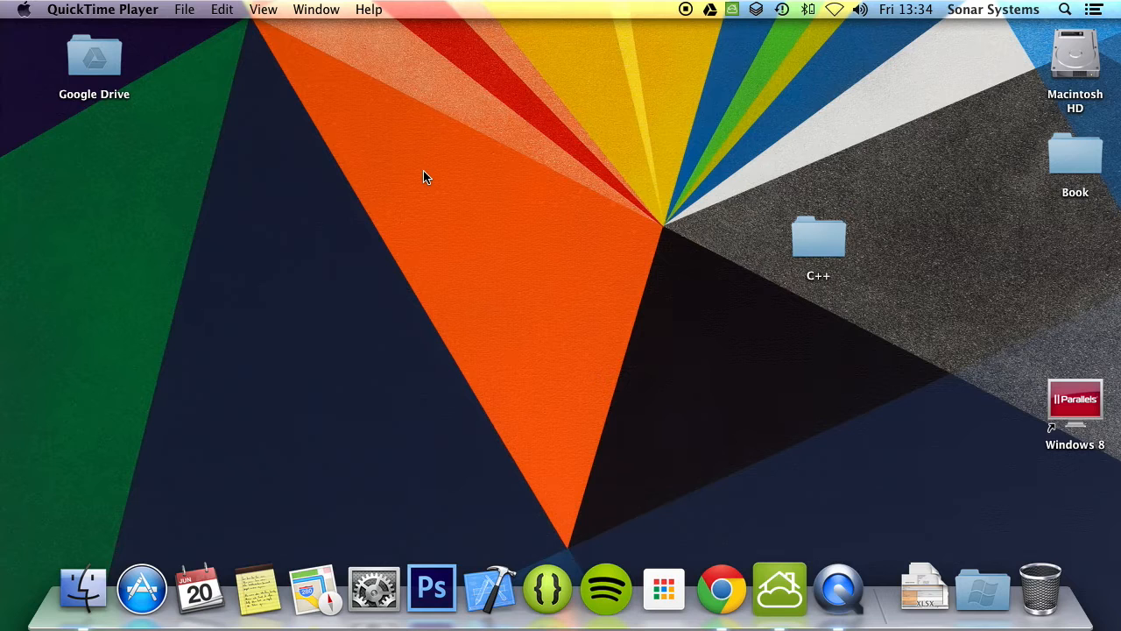
- Open the C Plus Plus Tutorial Xcode project from the C++ folder on the desktop
left_click(818, 241)
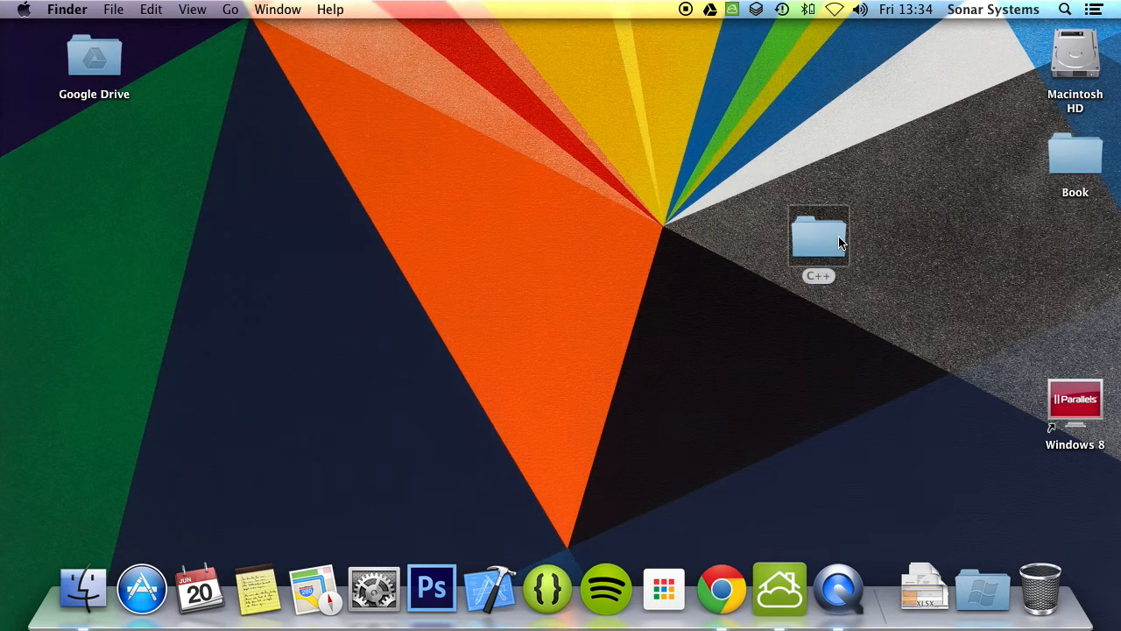
double_click(818, 237)
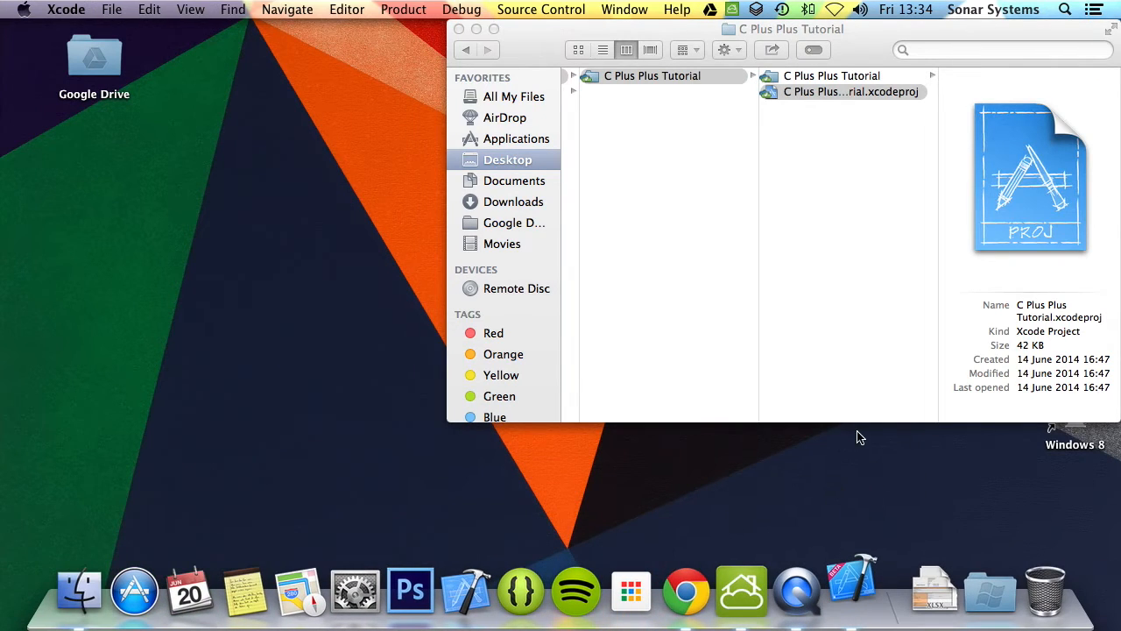
double_click(849, 91)
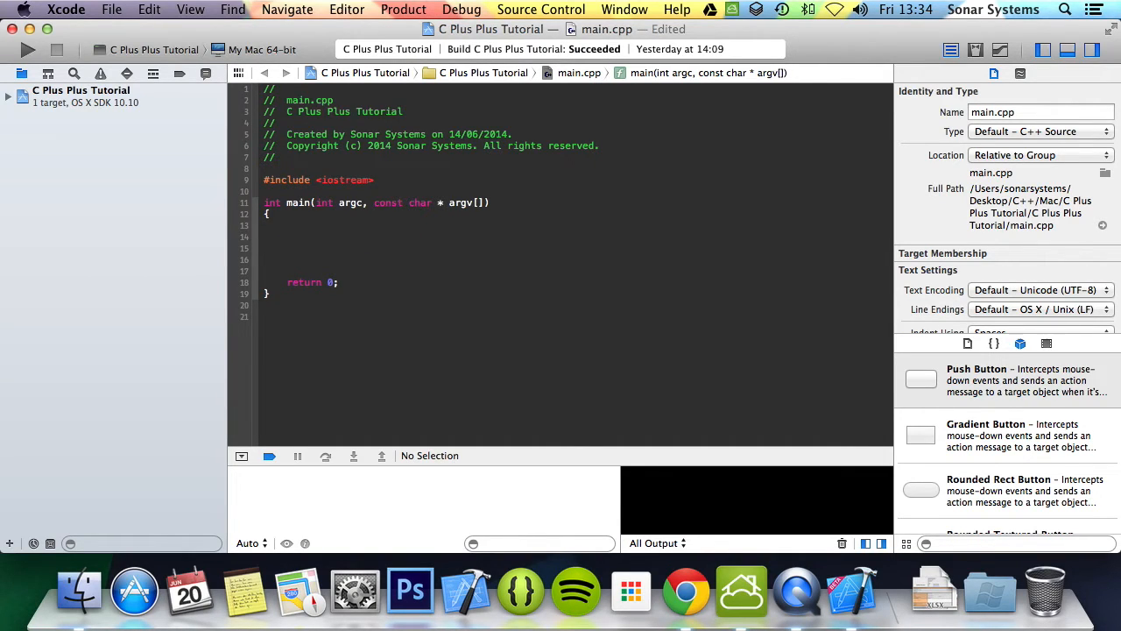
- Write comment lines in main() for == equal to, != not equal to and < less than
type("// ==")
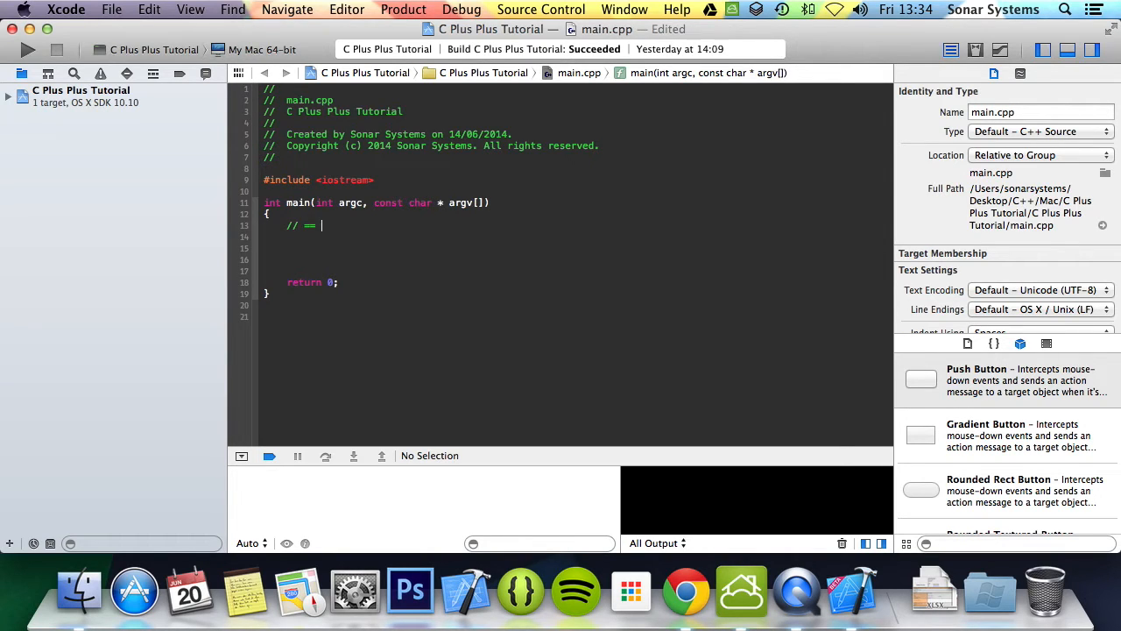
type("- equal to")
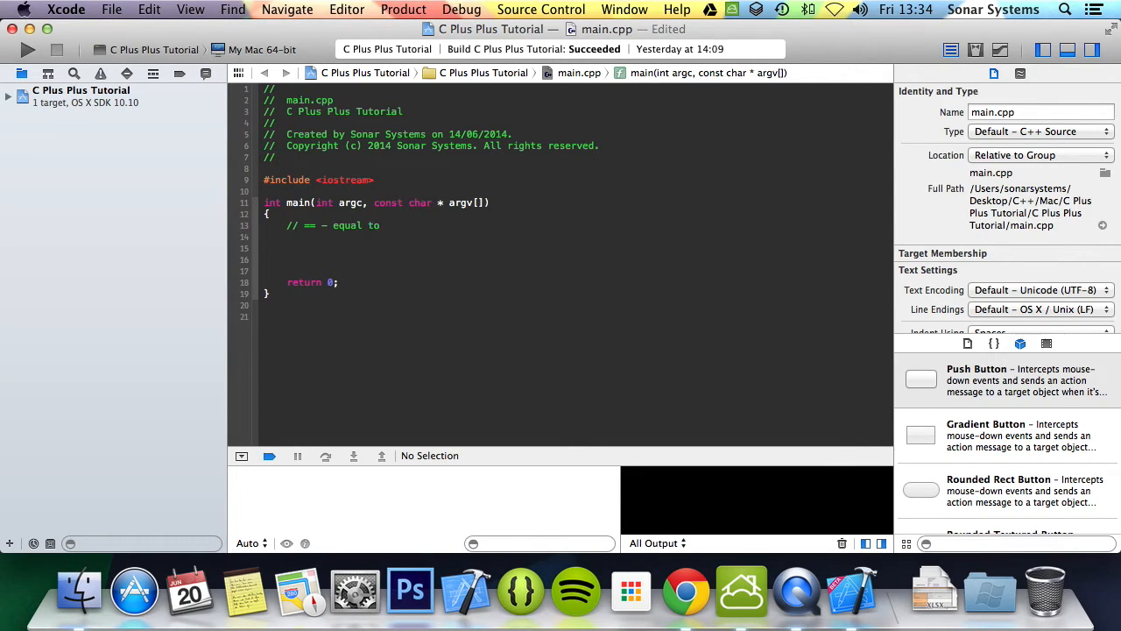
left_click(287, 248)
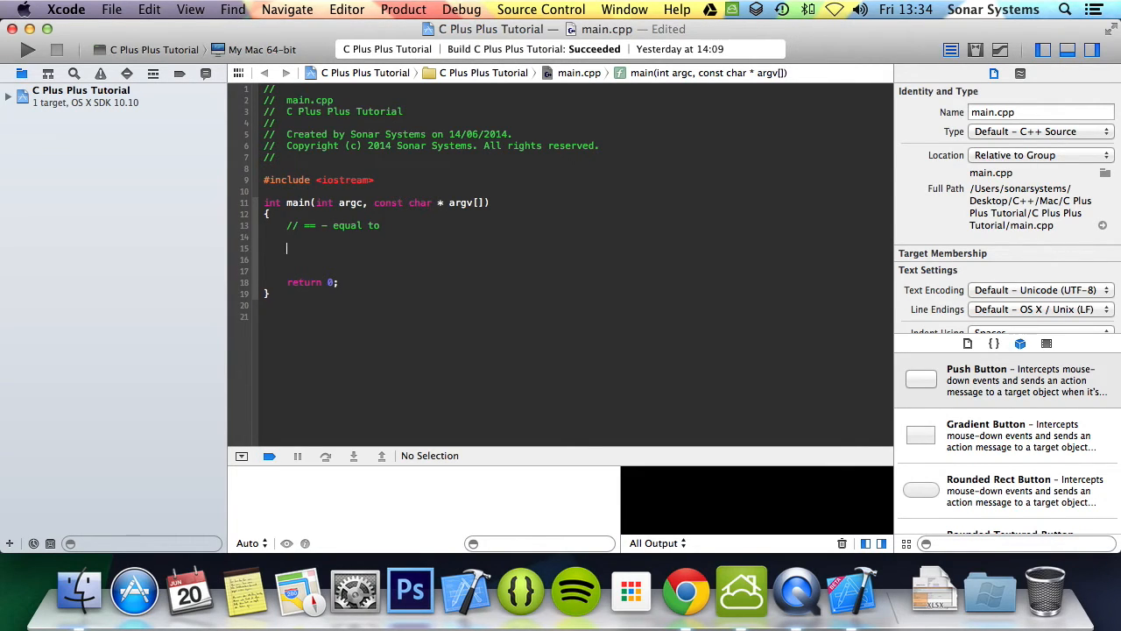
type("//")
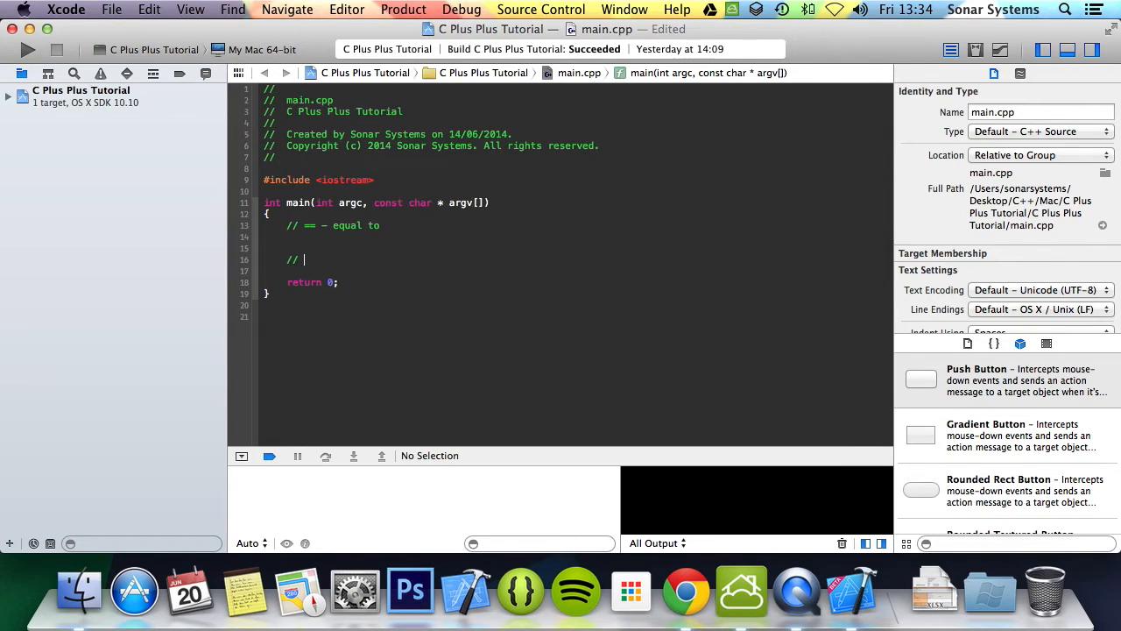
type("!= -")
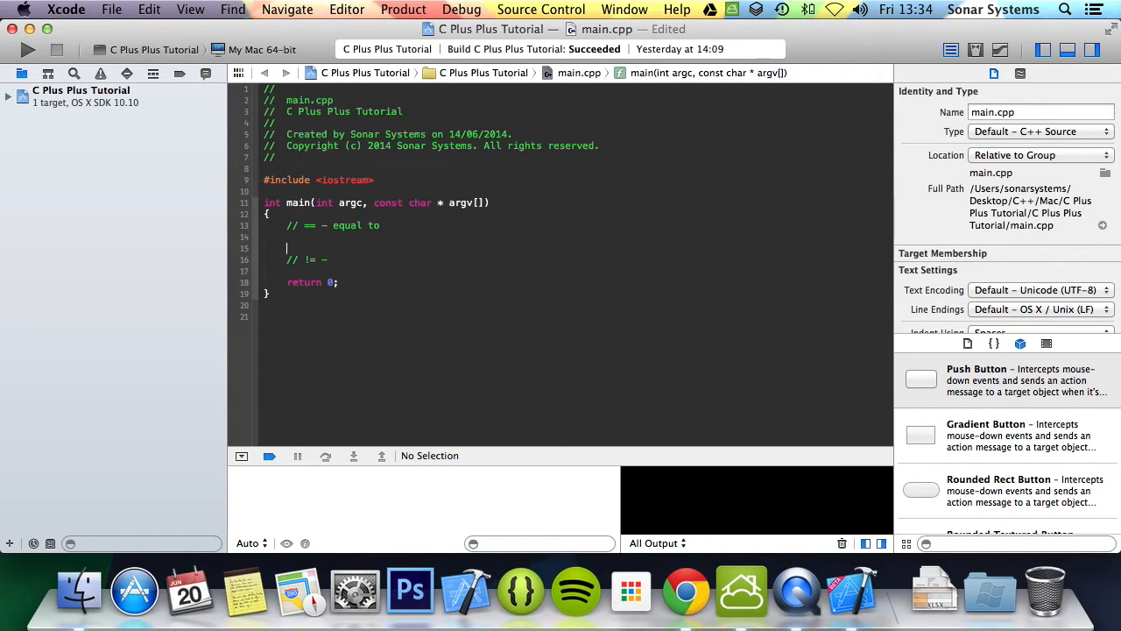
type("not")
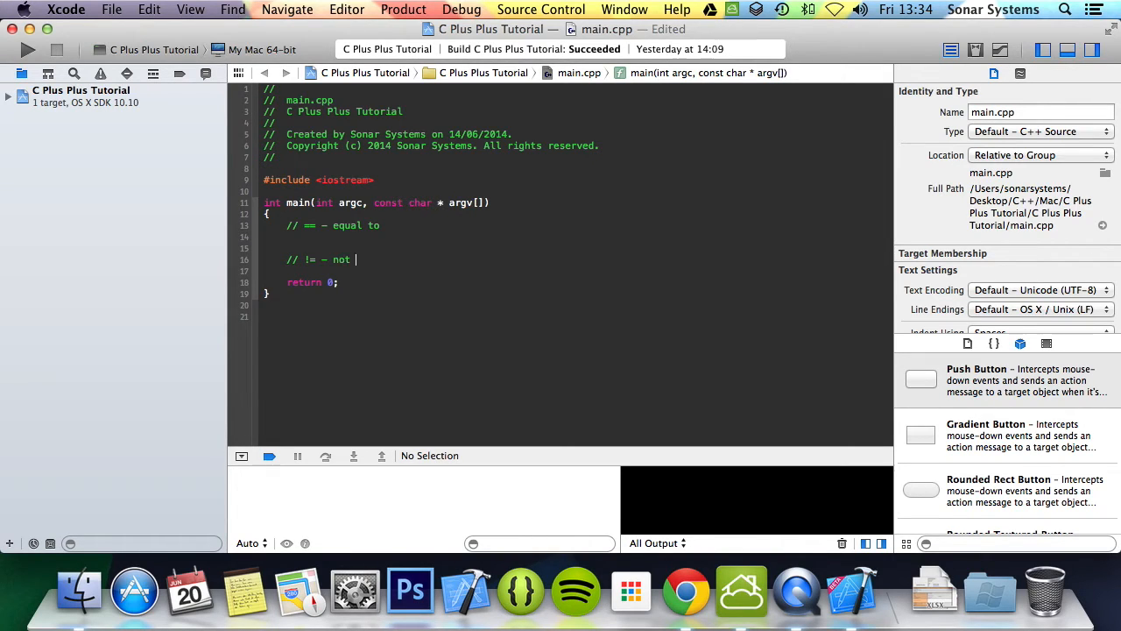
type("equal to")
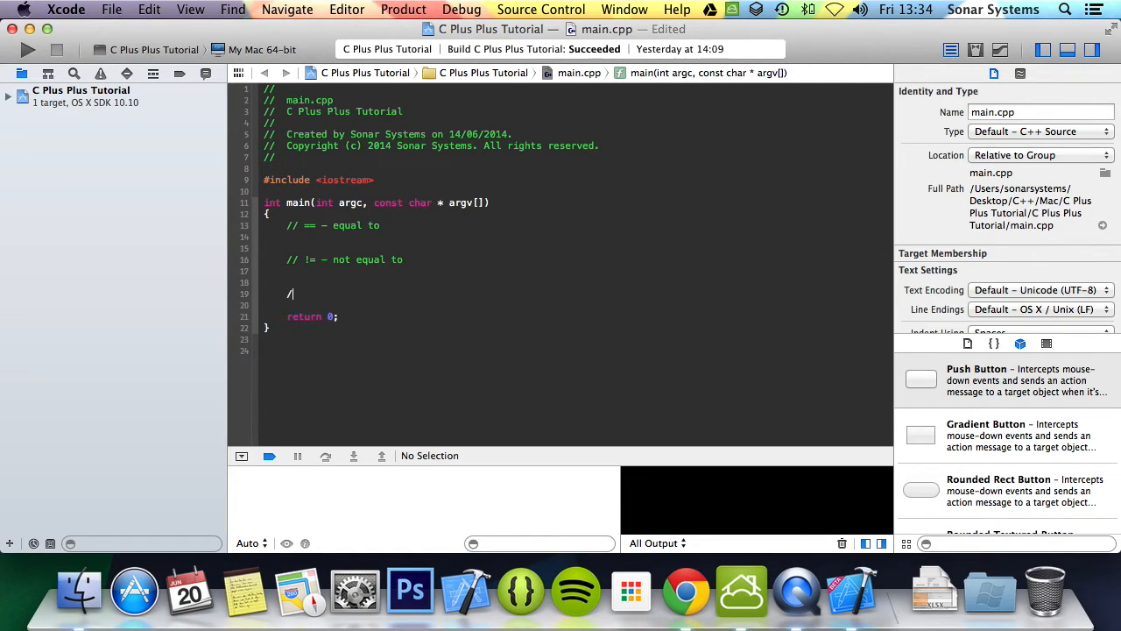
type("/ < less t")
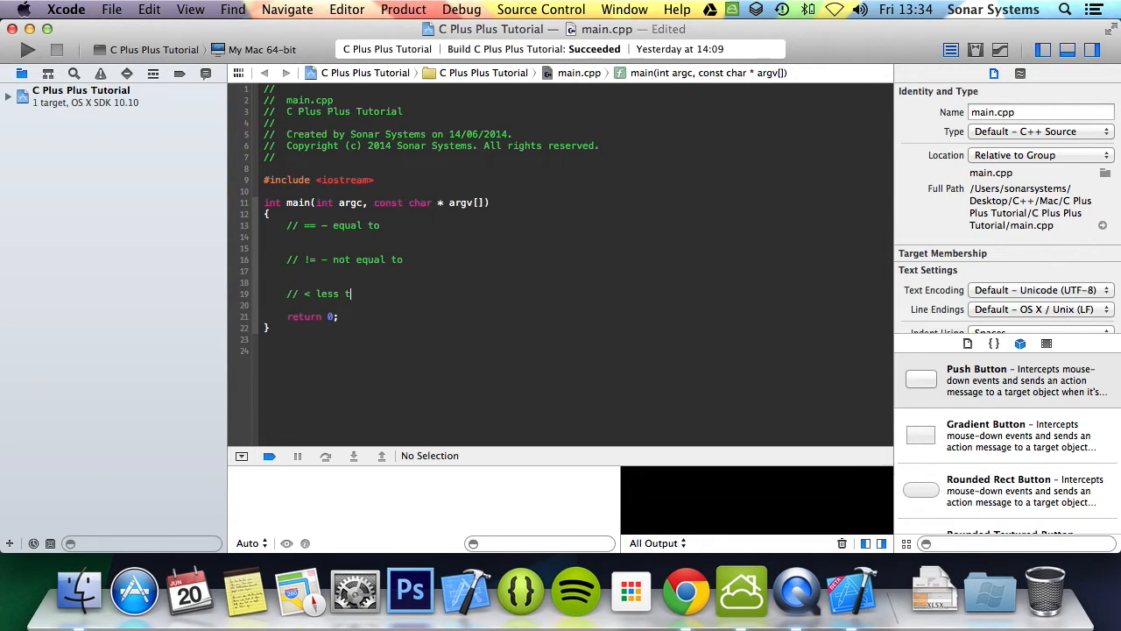
type("han")
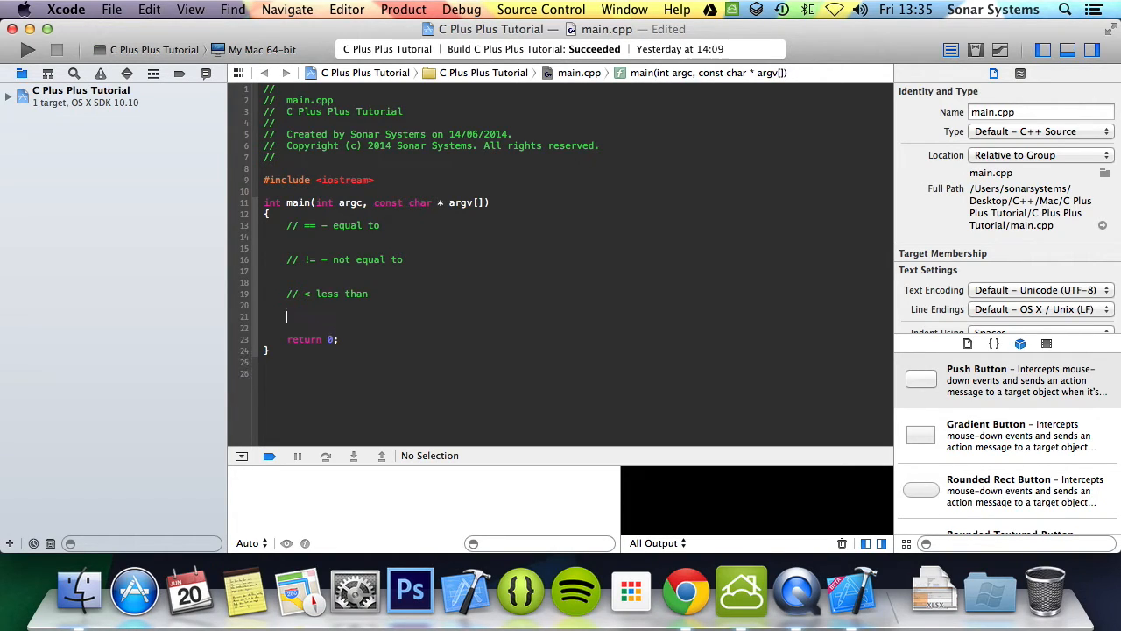
- Write comment lines for > greater than, <= less than or equal to and >= greater than or equal to
type("// >")
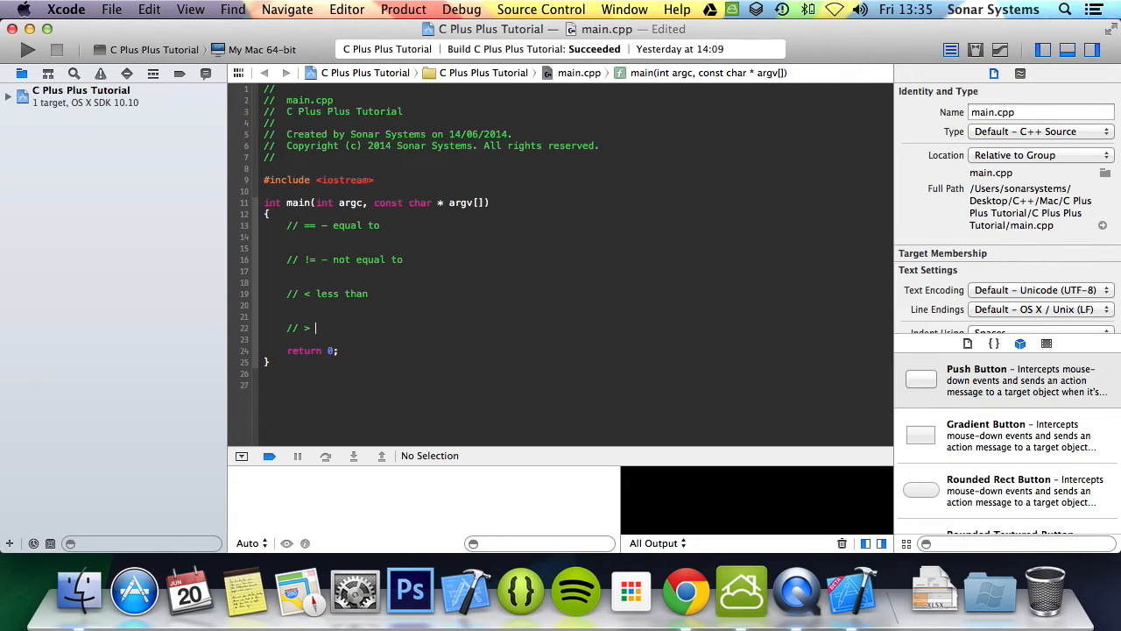
type("greater t")
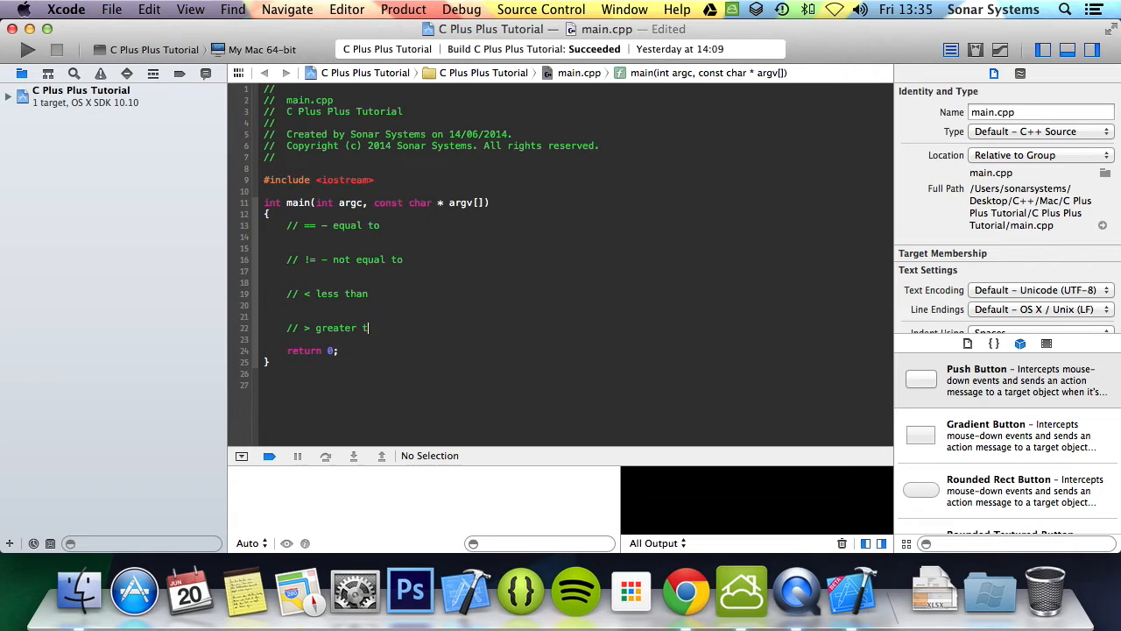
type("han")
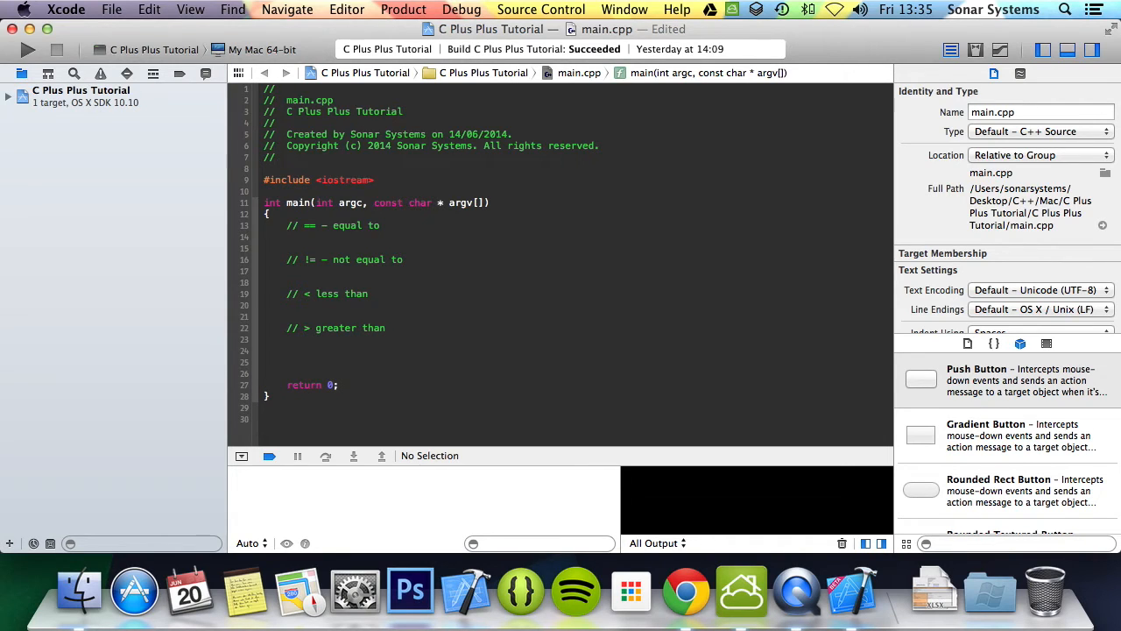
type("// <= less th")
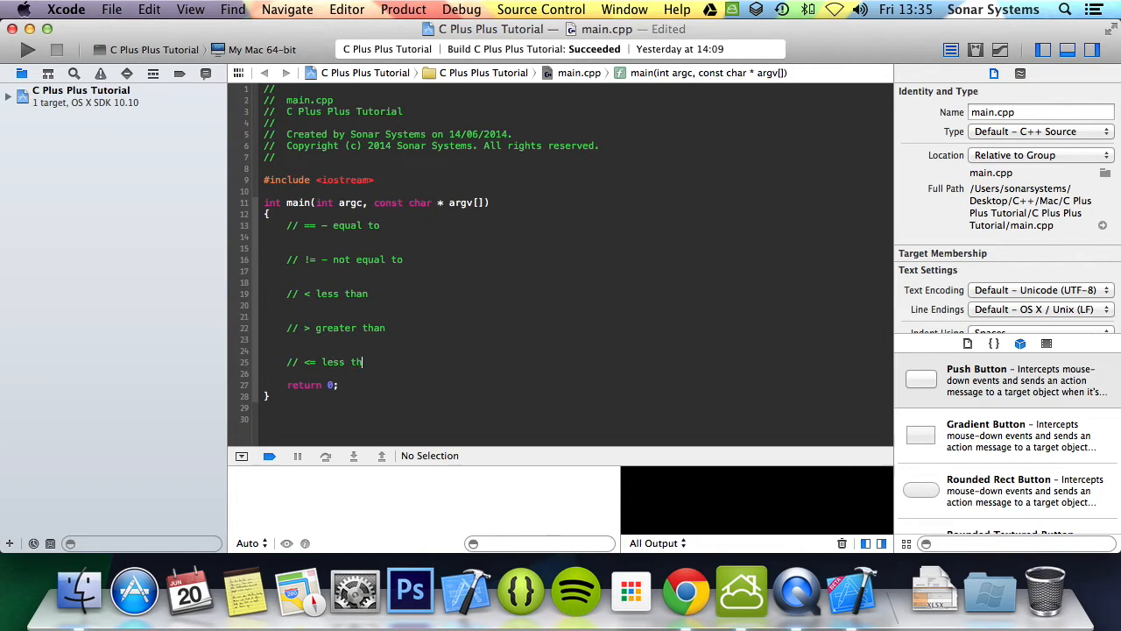
type("an or eq")
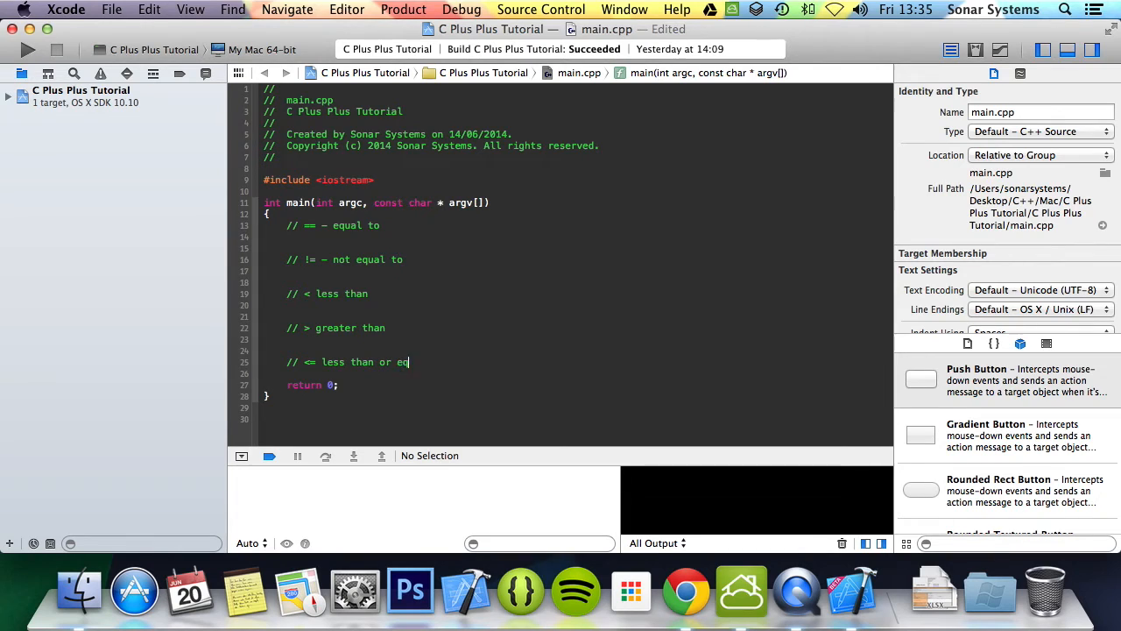
type("ual to")
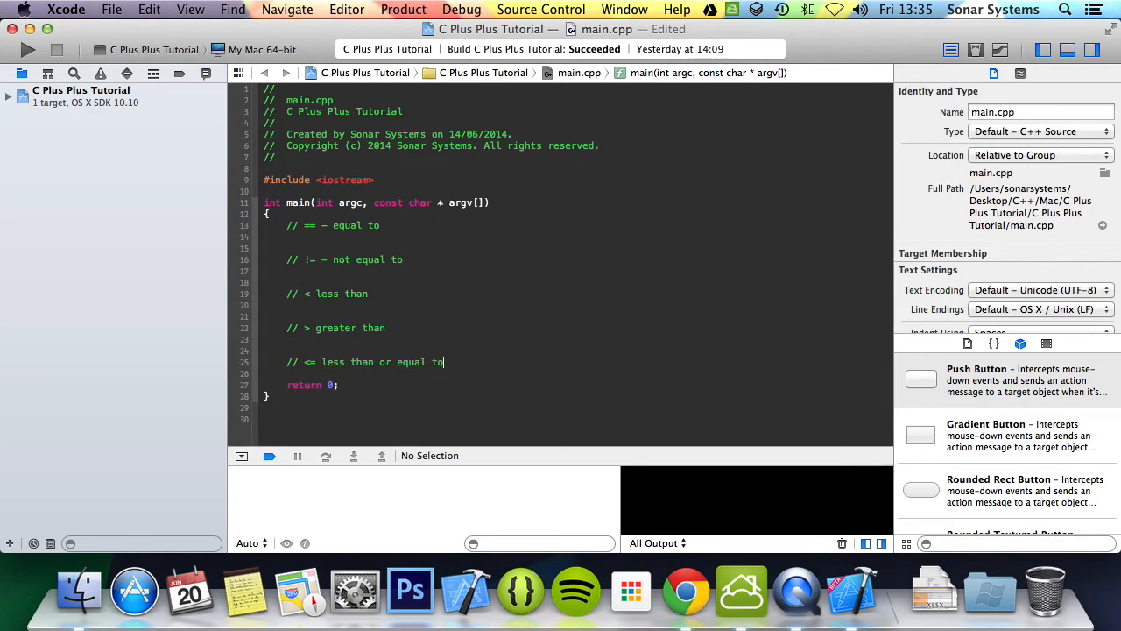
type("/")
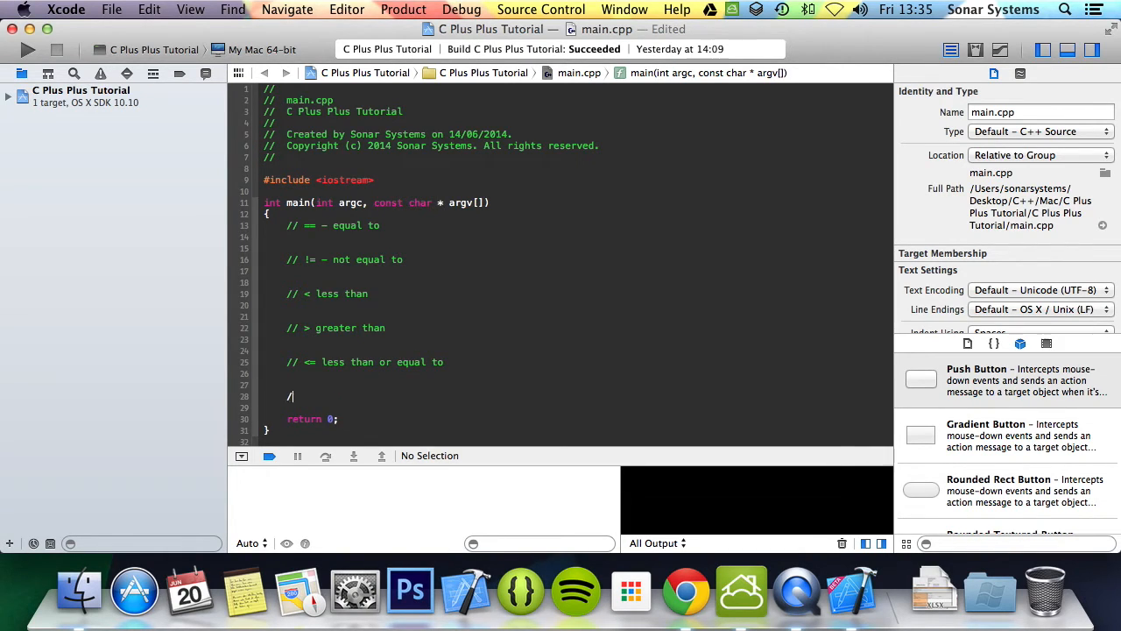
type("/")
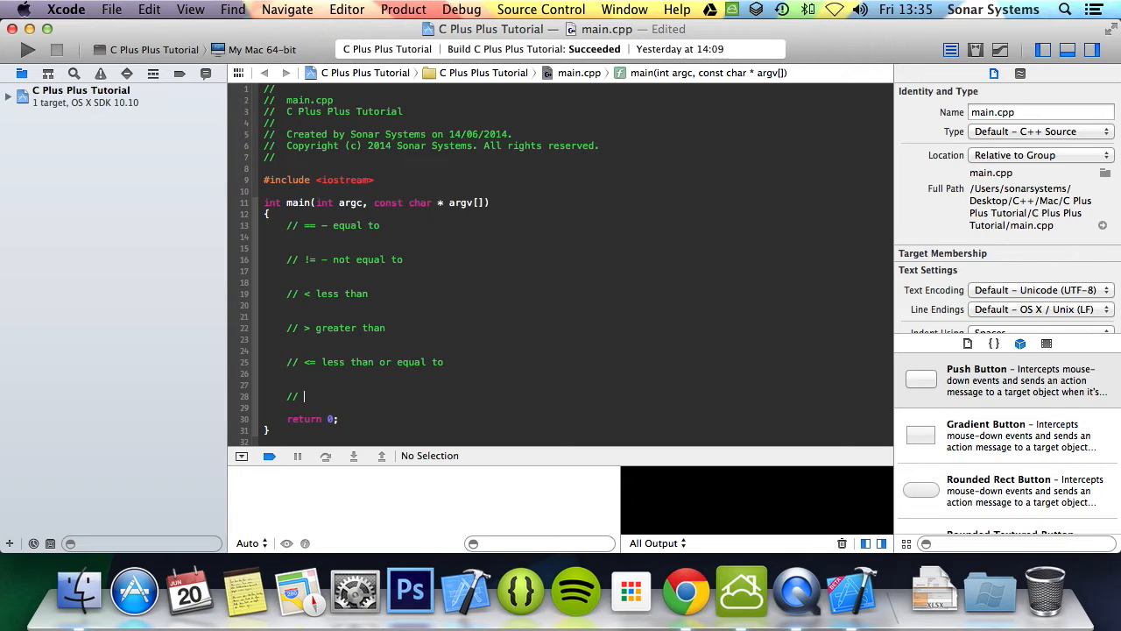
type(">=")
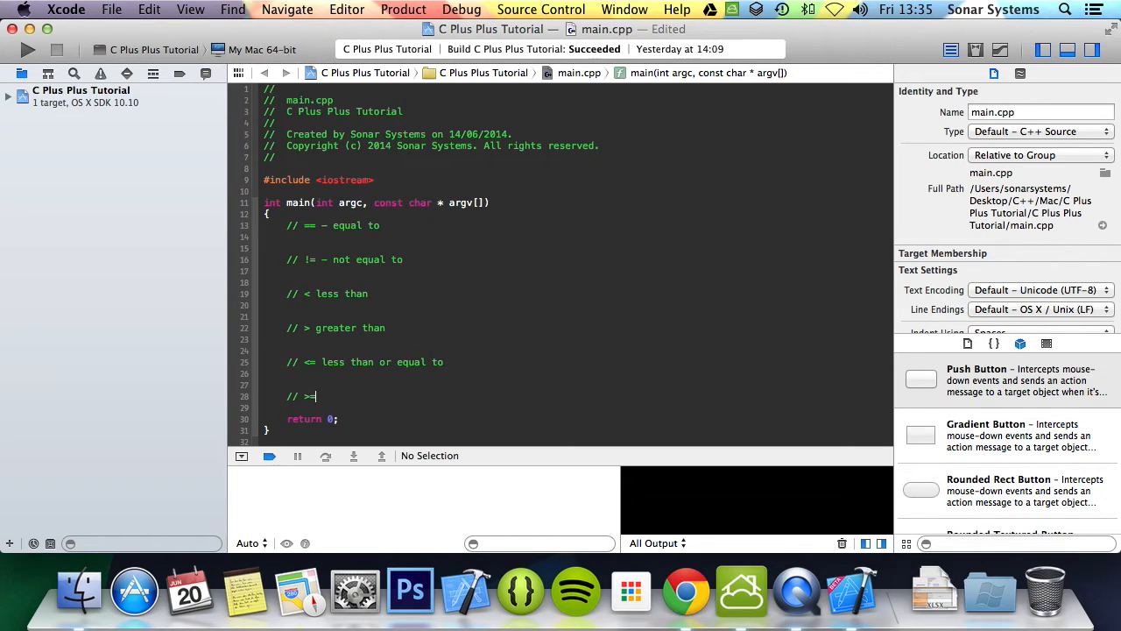
type("grea")
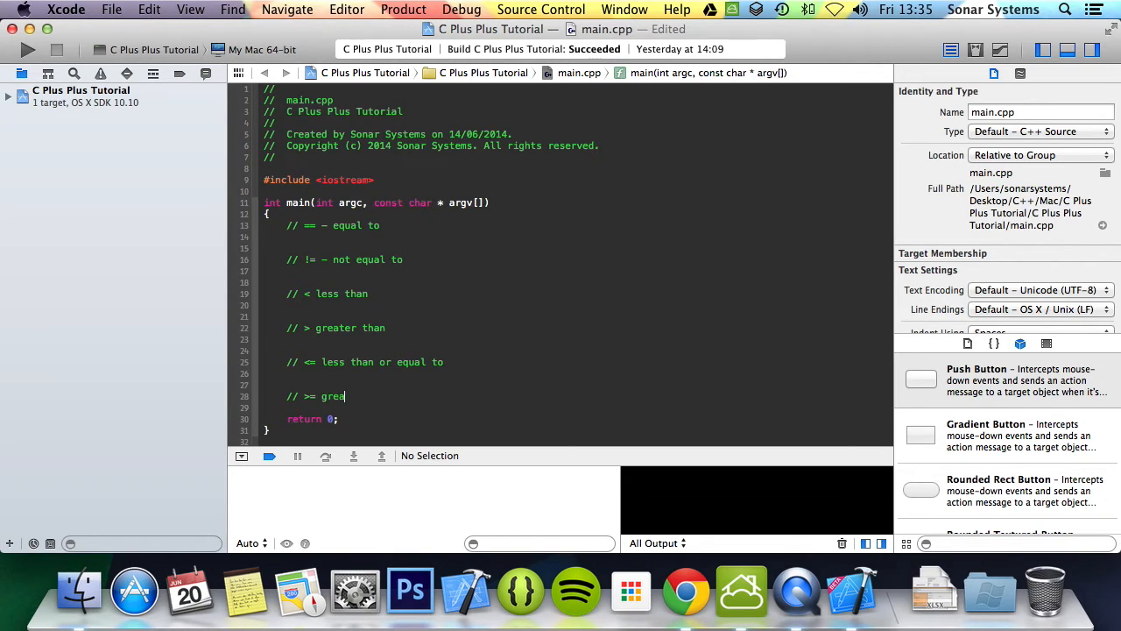
type("ter than or equal to")
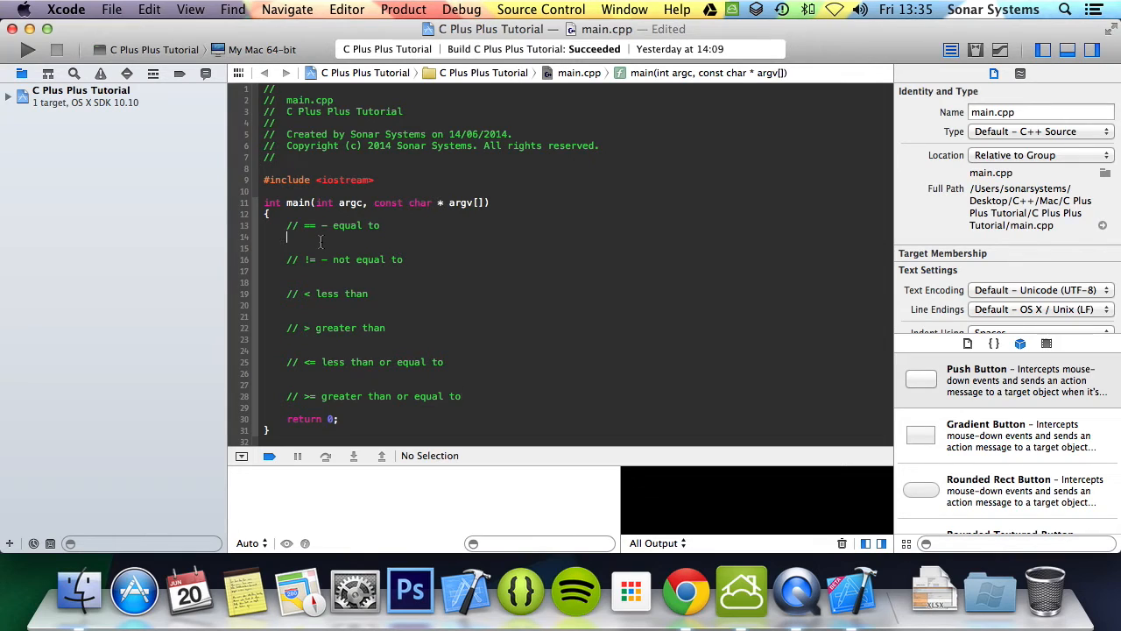
- Add std::cout << (5 == 5) << std::endl; under the == comment, fix the build error and run it, printing 1
type("std::cout")
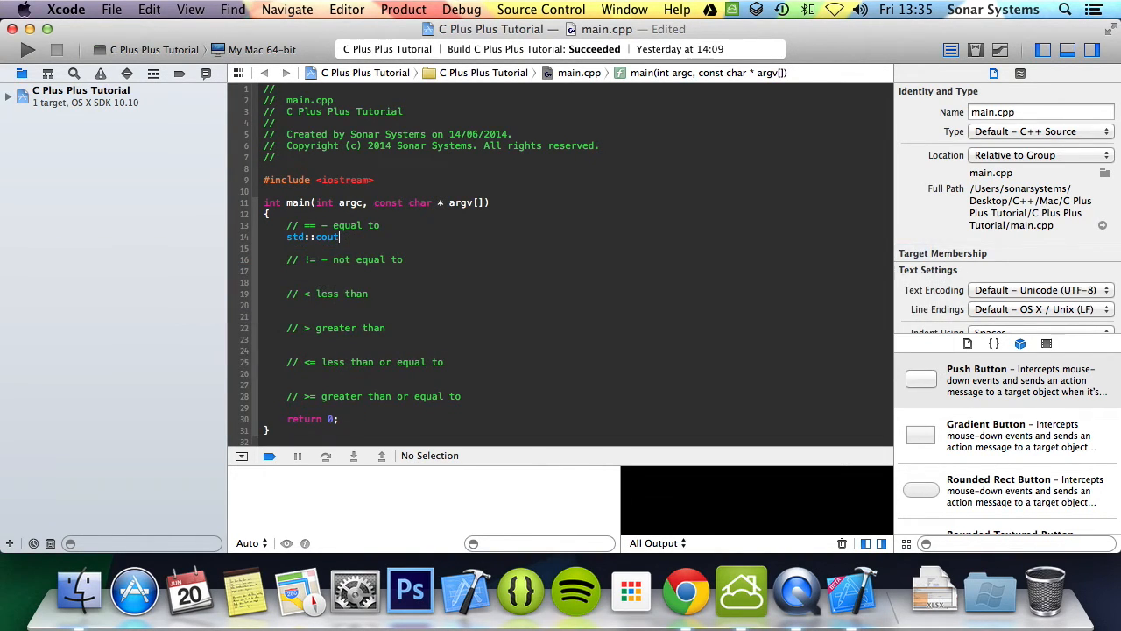
type("<<")
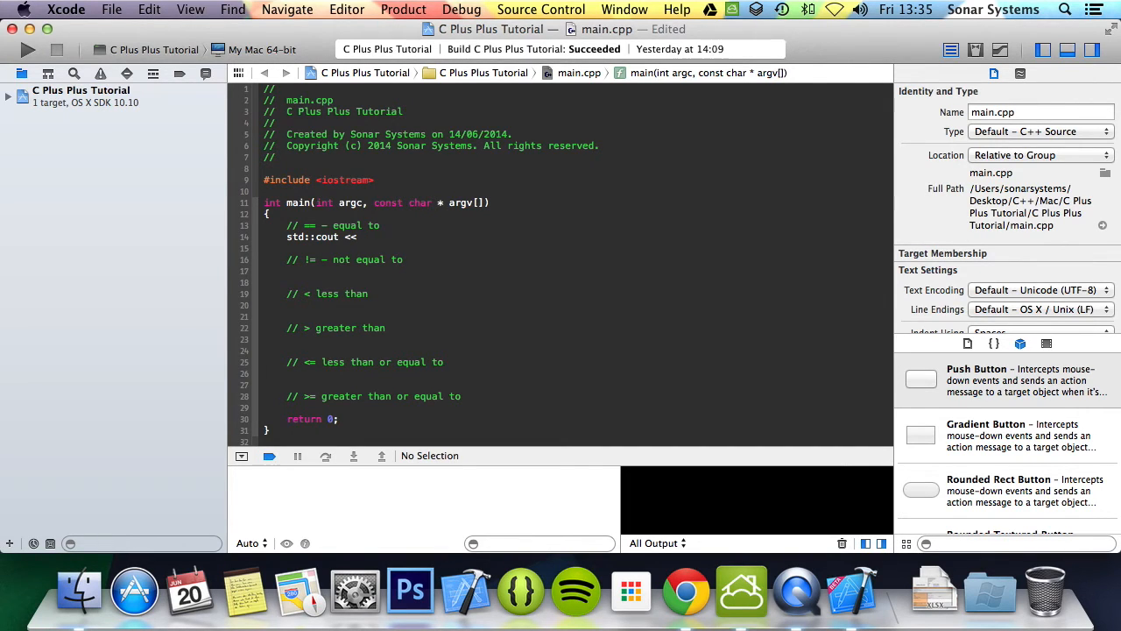
type("std::endl;")
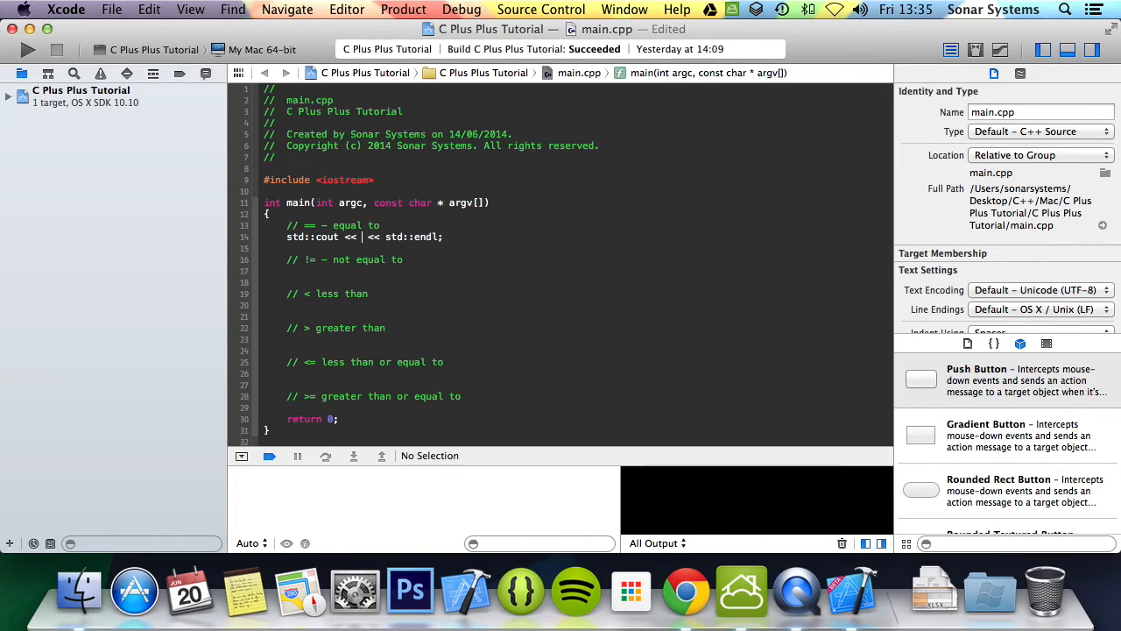
type("5 == 0")
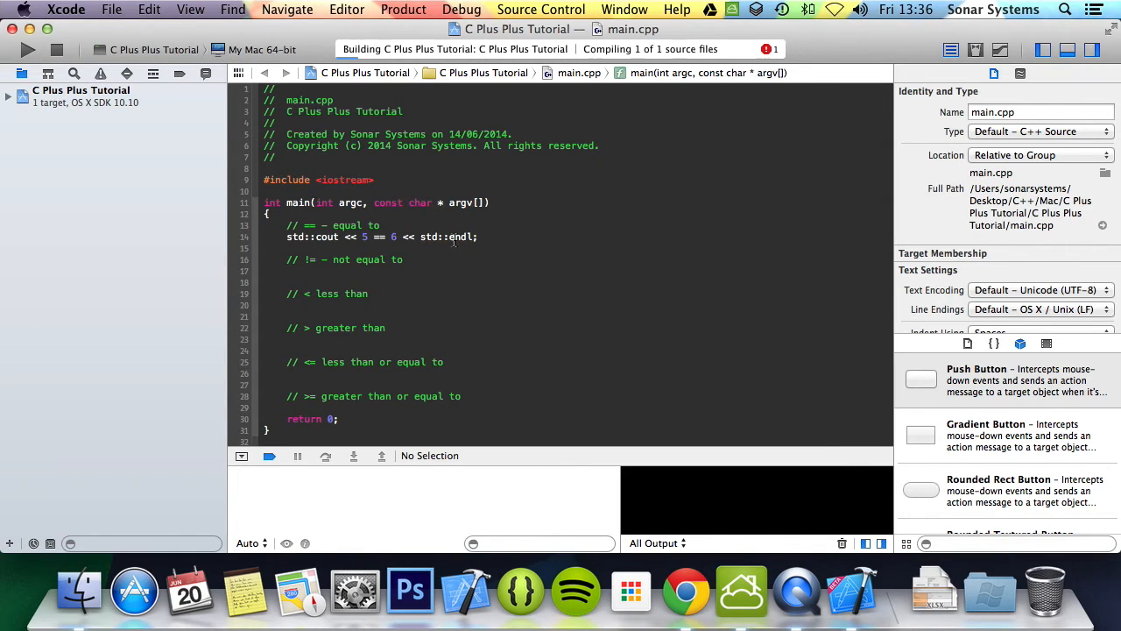
left_click(28, 50)
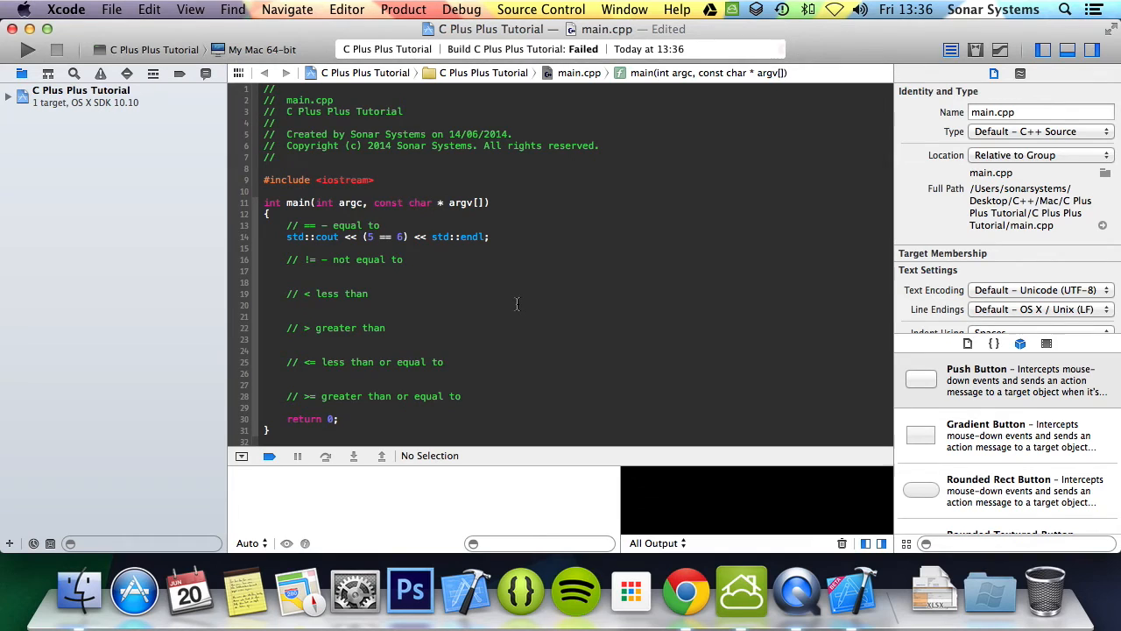
left_click(28, 49)
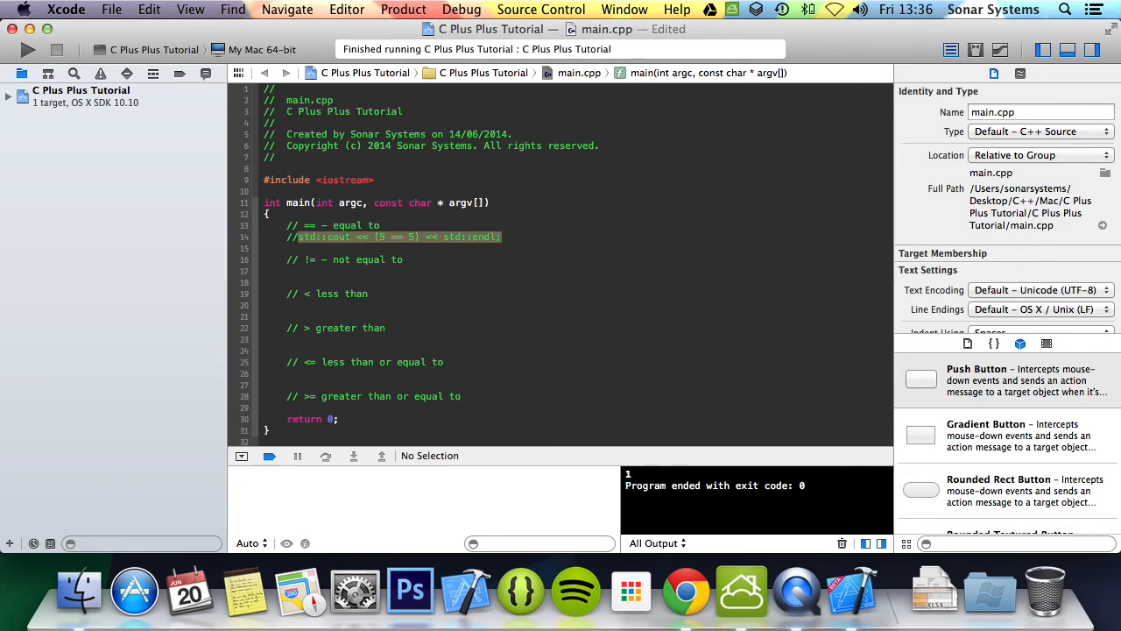
- Comment out the == test, run a (5 != 98) test under the != comment, then comment it out too
type("std::cout << (5 == 5) << std::endl;")
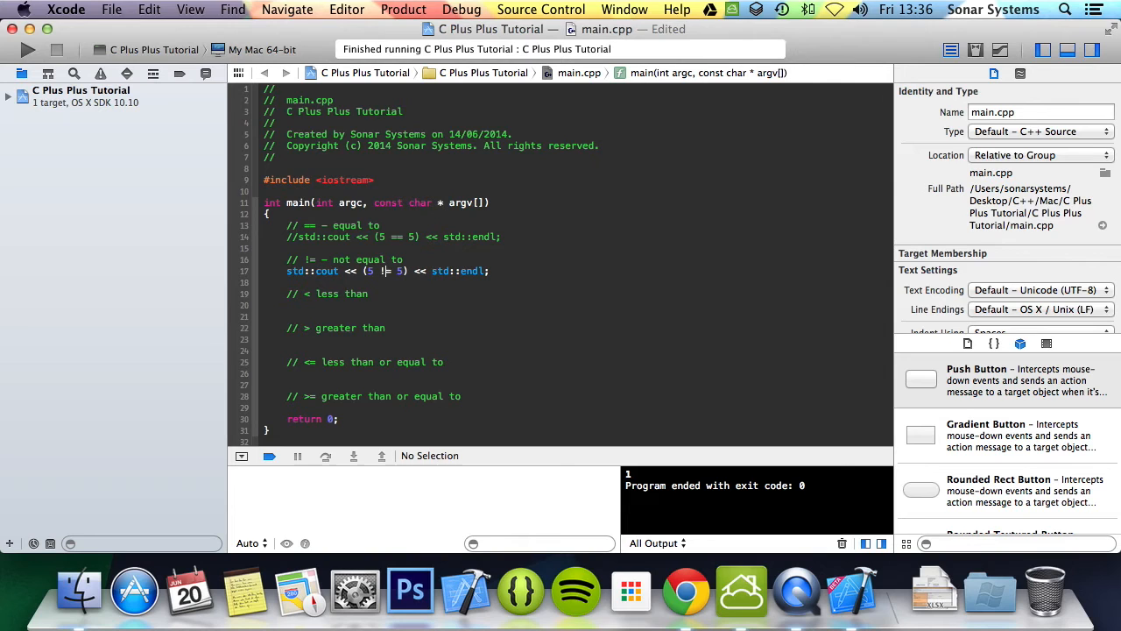
left_click(27, 49)
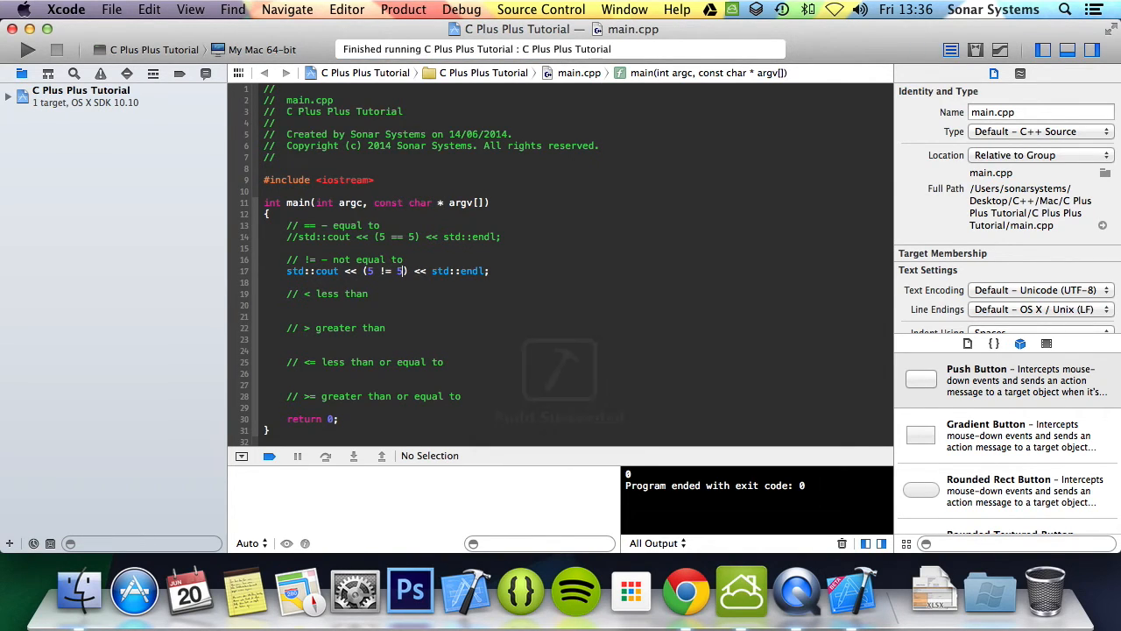
type("90")
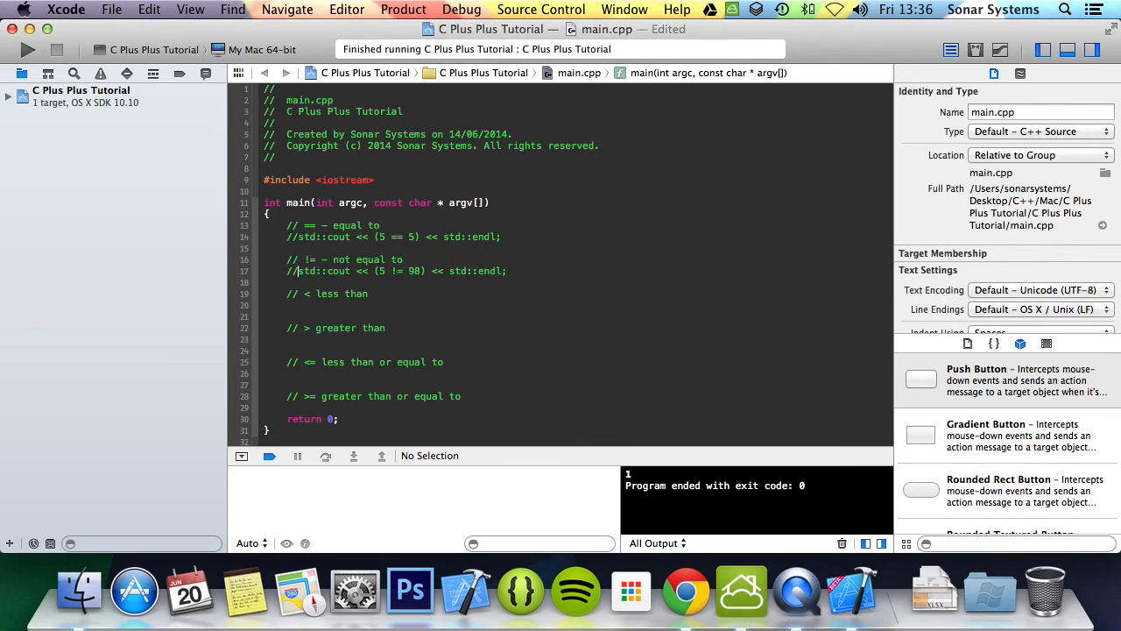
type("std::cout << (5 == 5) << std::endl;")
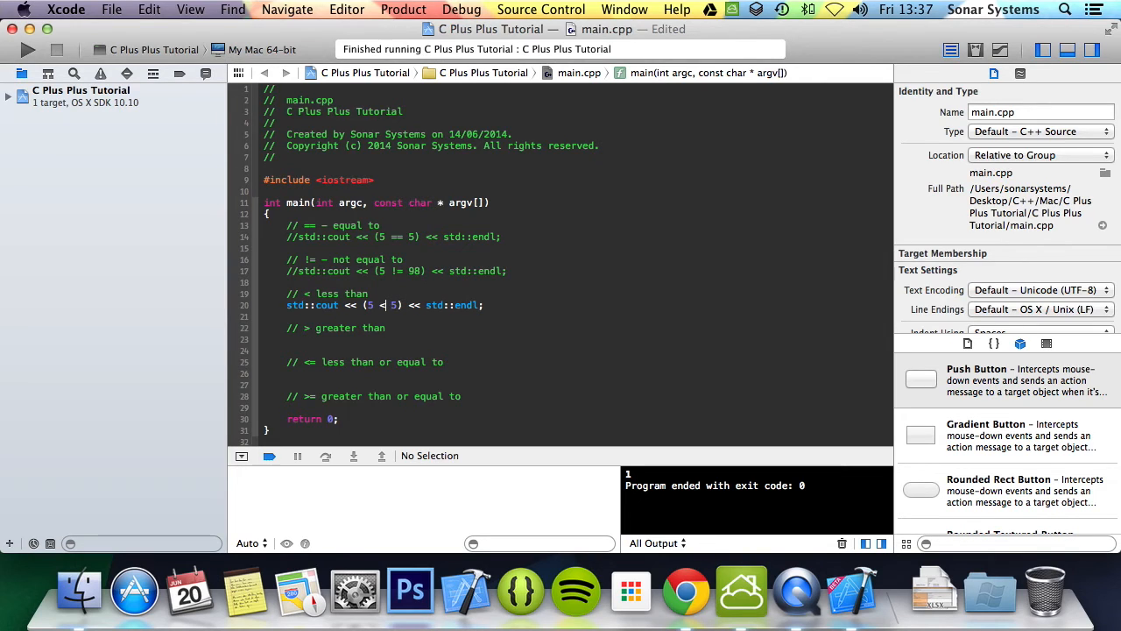
- Run the (5 < 9) test, comment it out, and run a (5 > -9) test under the > comment
left_click(27, 50)
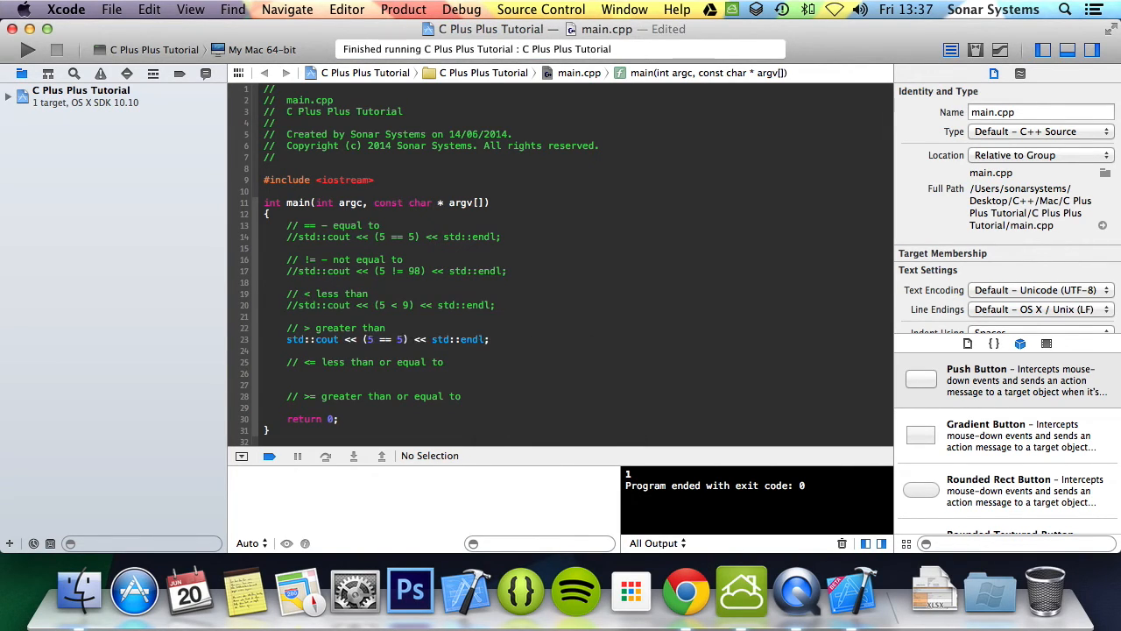
left_click(432, 339)
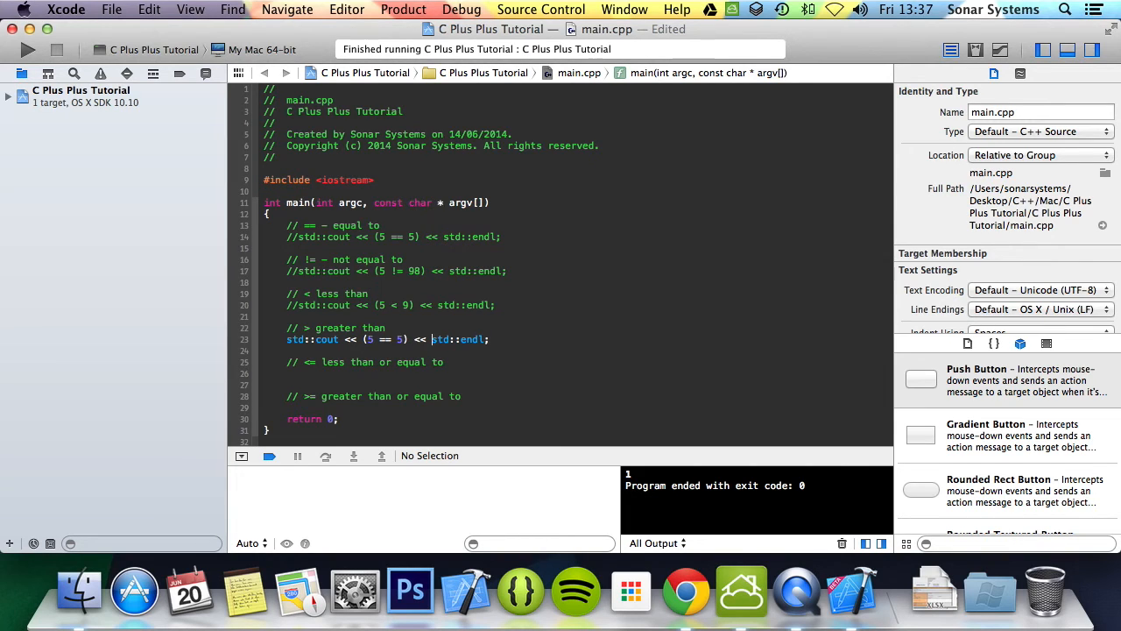
type(">")
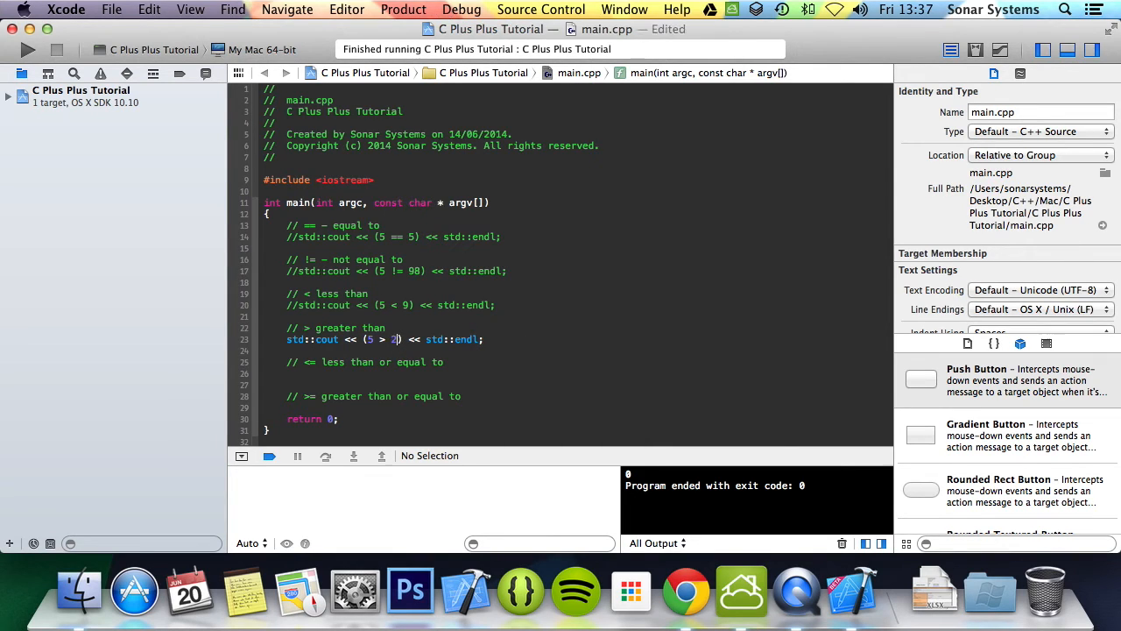
left_click(27, 50)
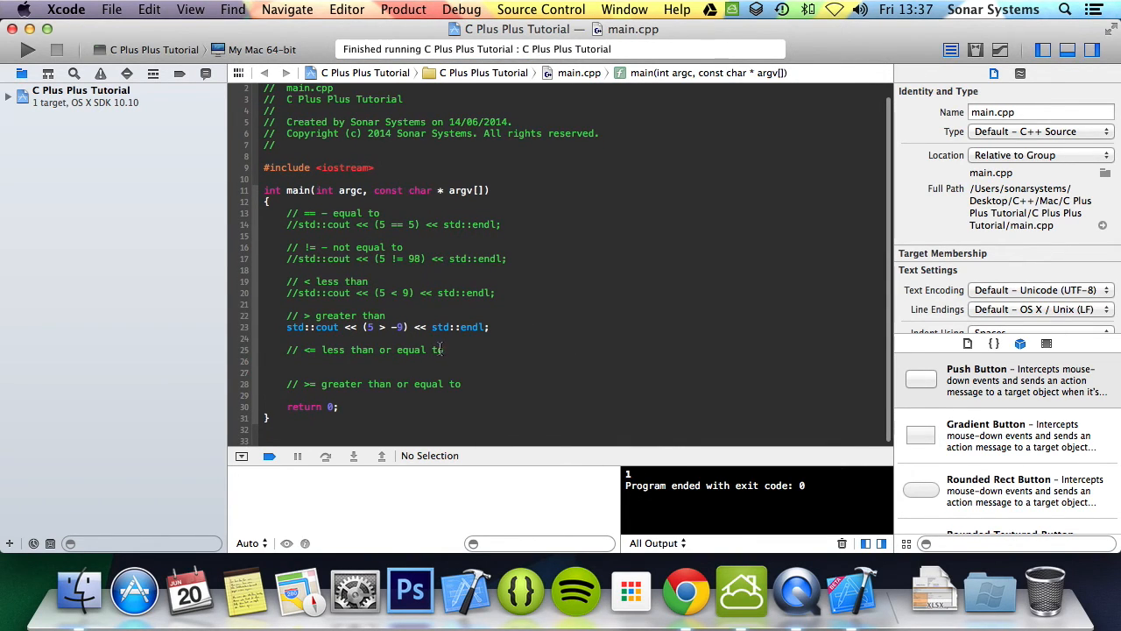
- Comment out the > and (5 <= 5) tests and run std::cout << (5 >= 5) << std::endl;, printing 1
type("std::cout << (5 == 5) << std::endl;")
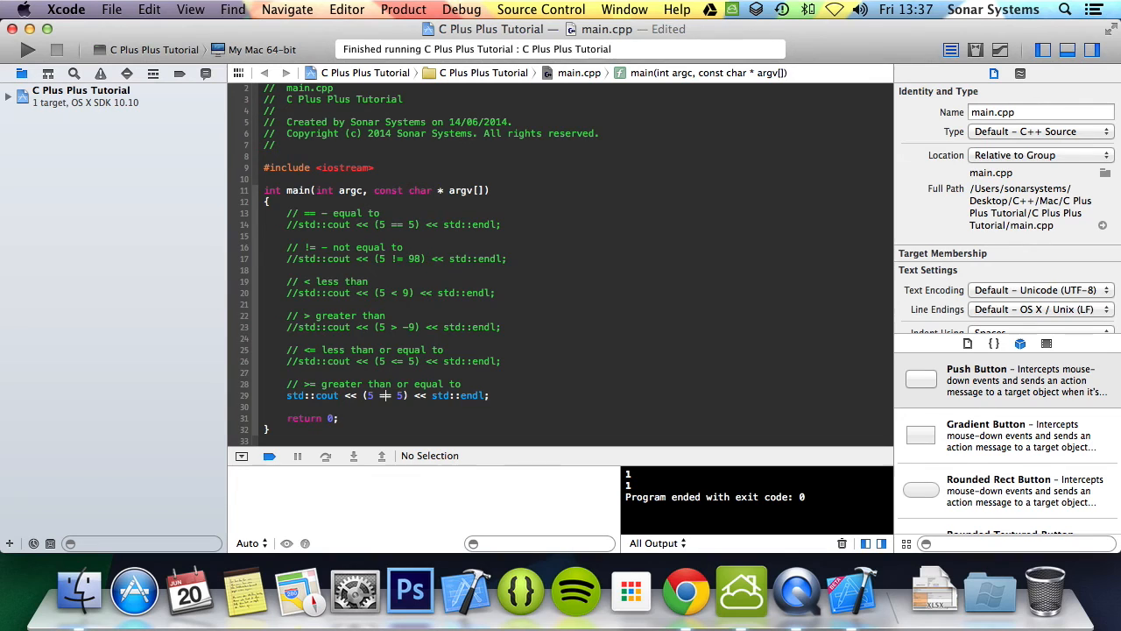
type(">")
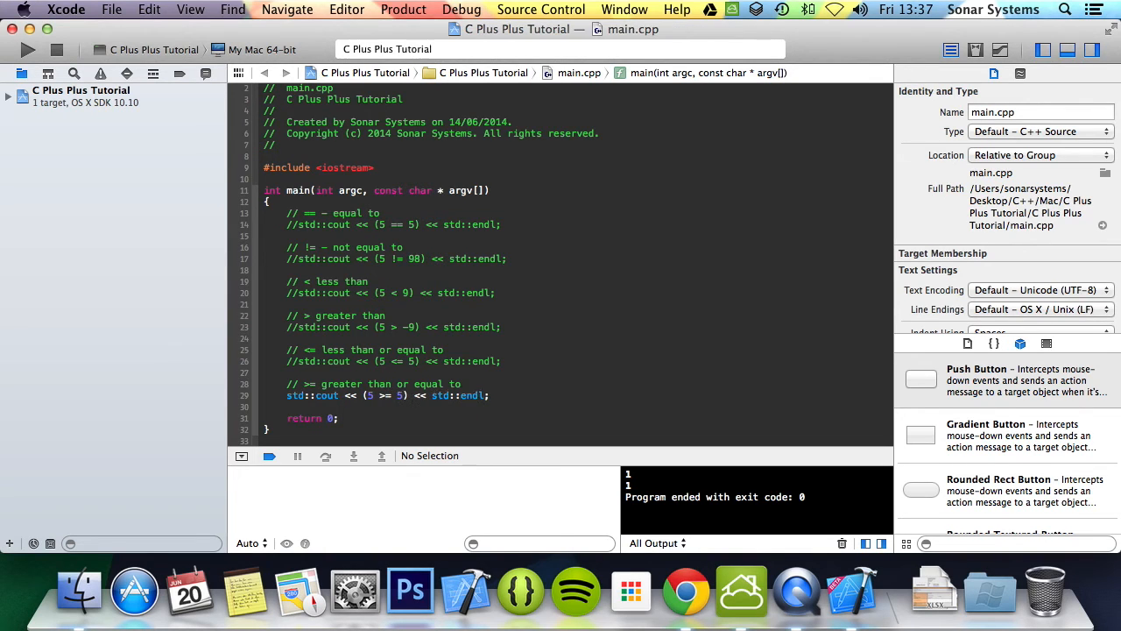
left_click(27, 50)
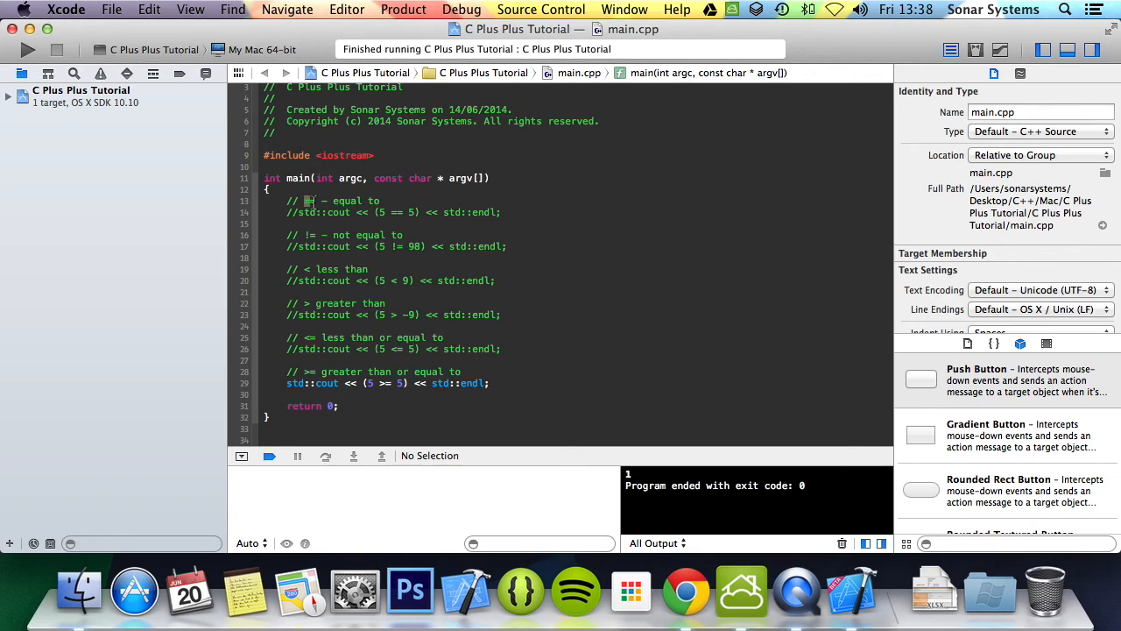
mouse_move(397, 234)
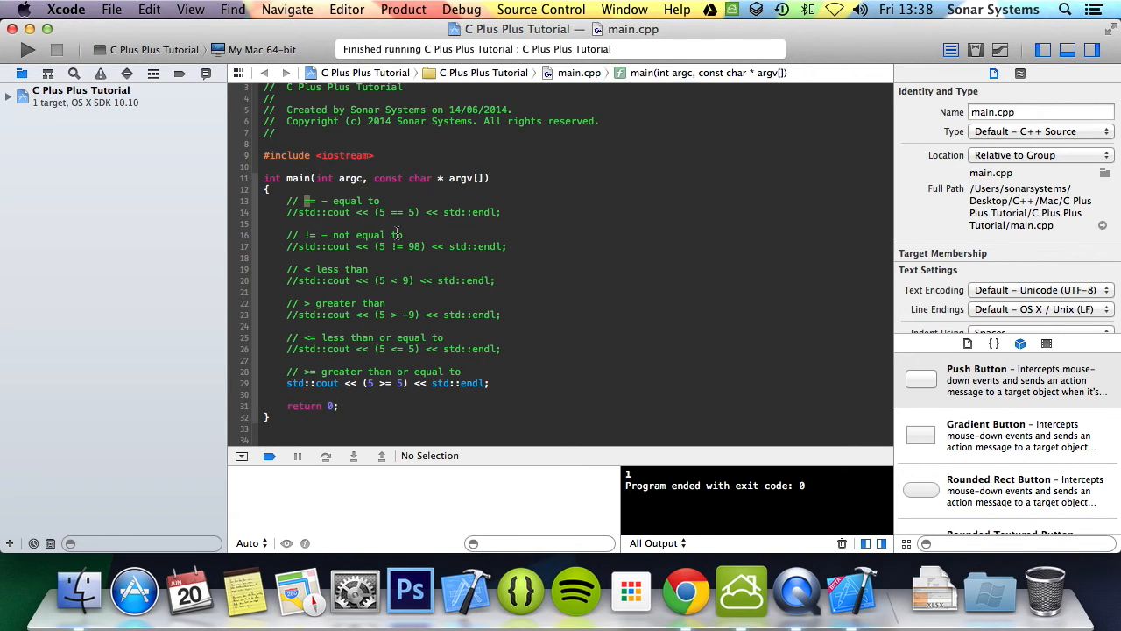